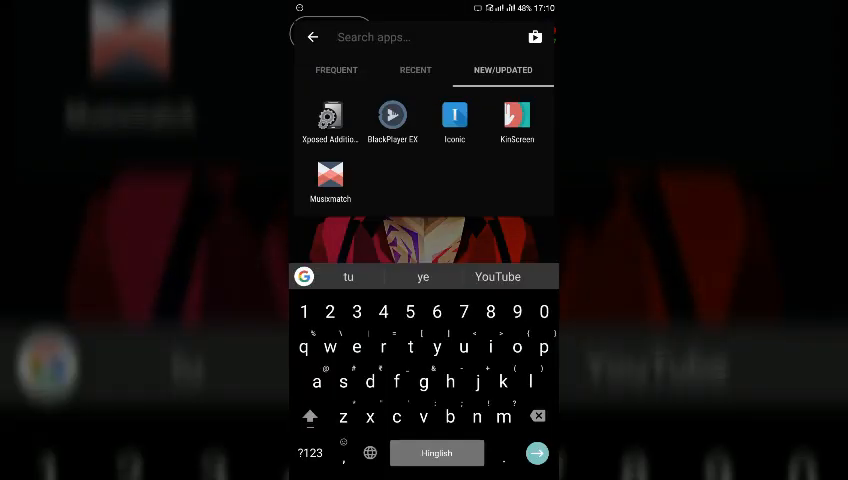
# Launch Xposed Edge from the 'xpose' search and open its preferences
pyautogui.write('xpose')
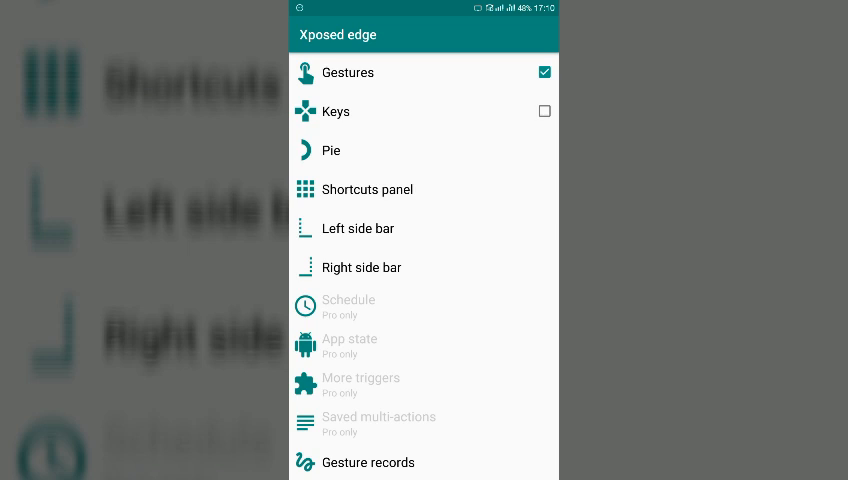
pyautogui.scroll(-3)
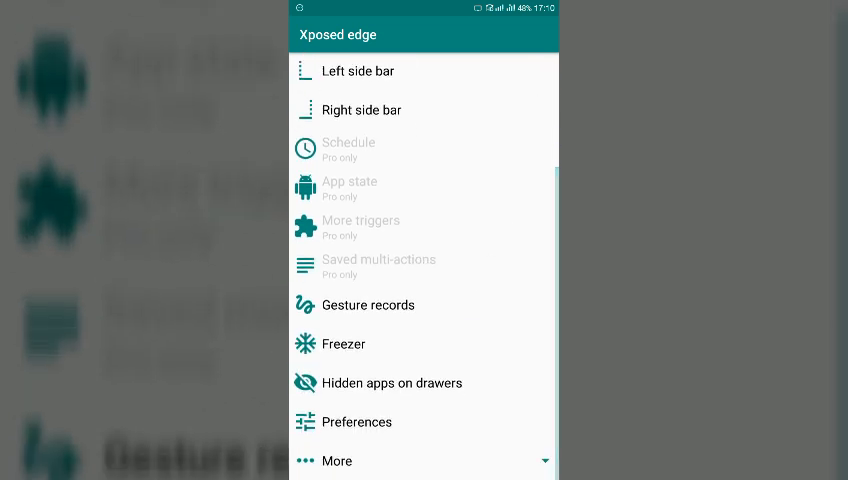
pyautogui.click(356, 422)
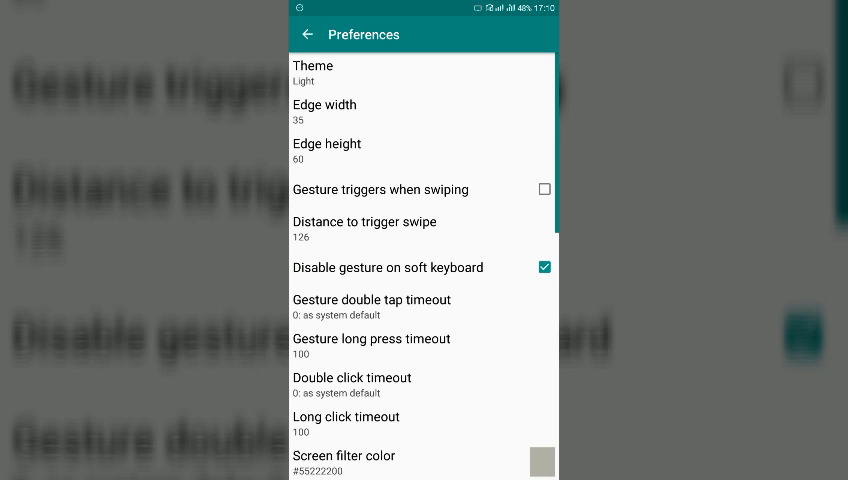
pyautogui.click(327, 150)
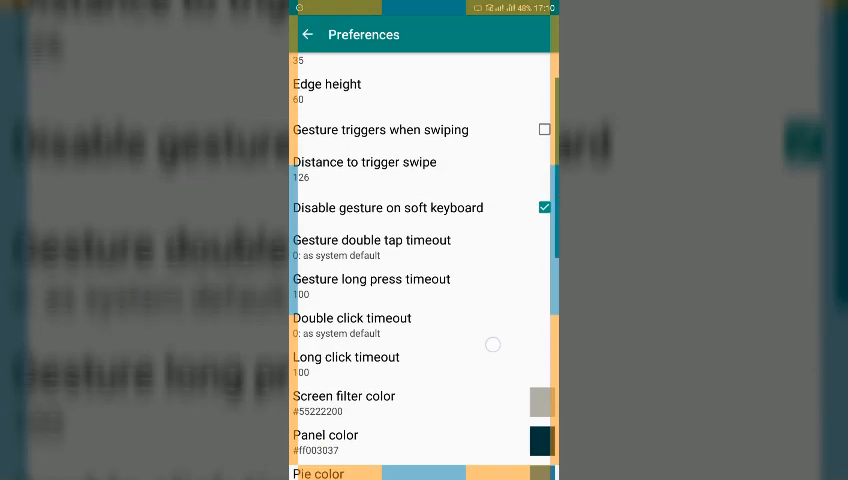
# Check the gesture long press timeout and leave it at 100
pyautogui.scroll(-3)
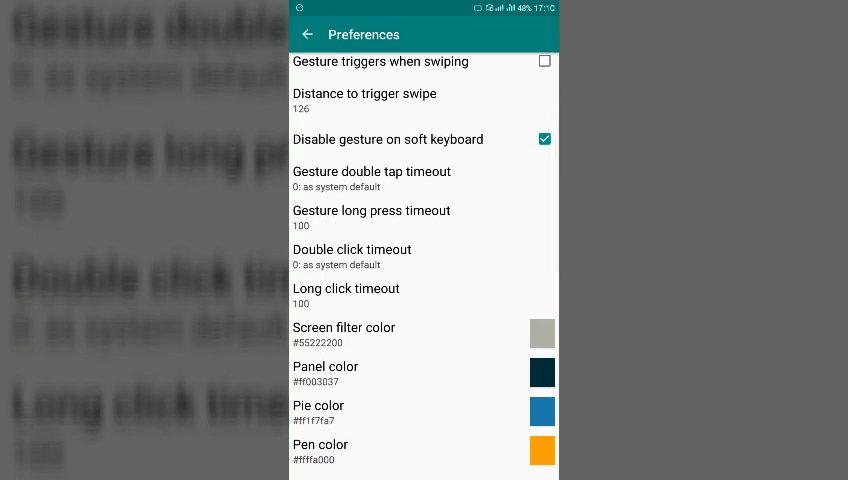
pyautogui.click(371, 210)
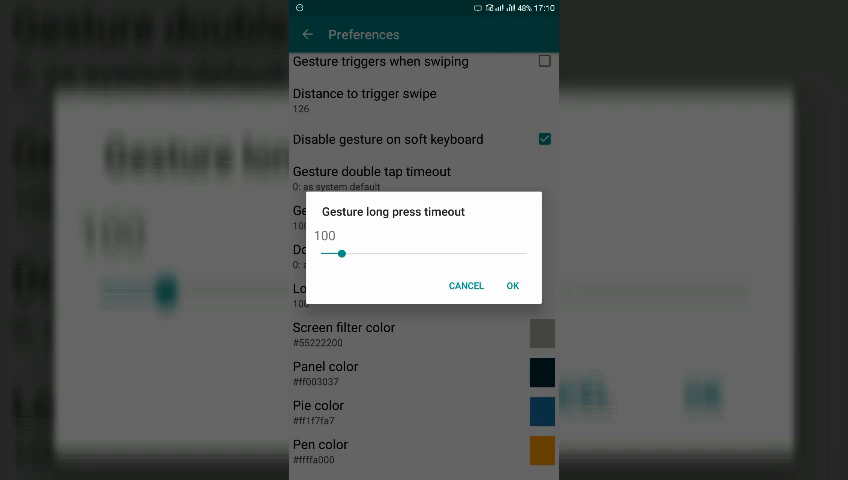
pyautogui.click(512, 285)
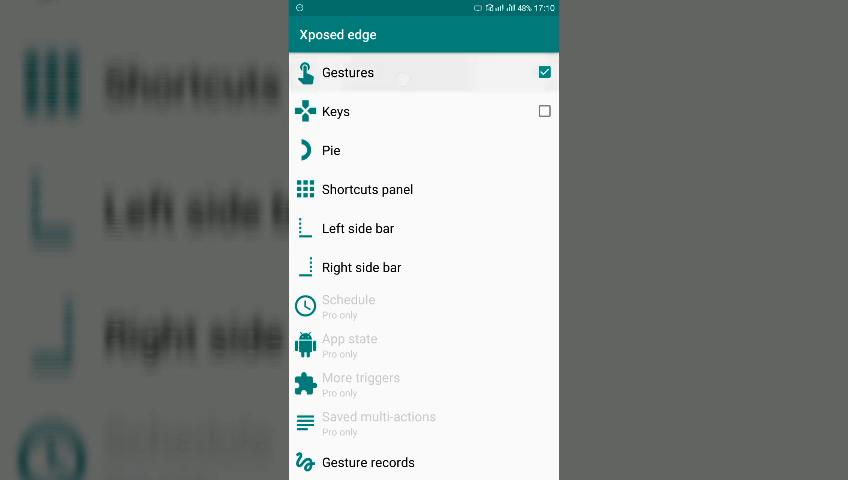
# Assign Swipe adjust Brightness to the top edge long press gesture
pyautogui.click(347, 72)
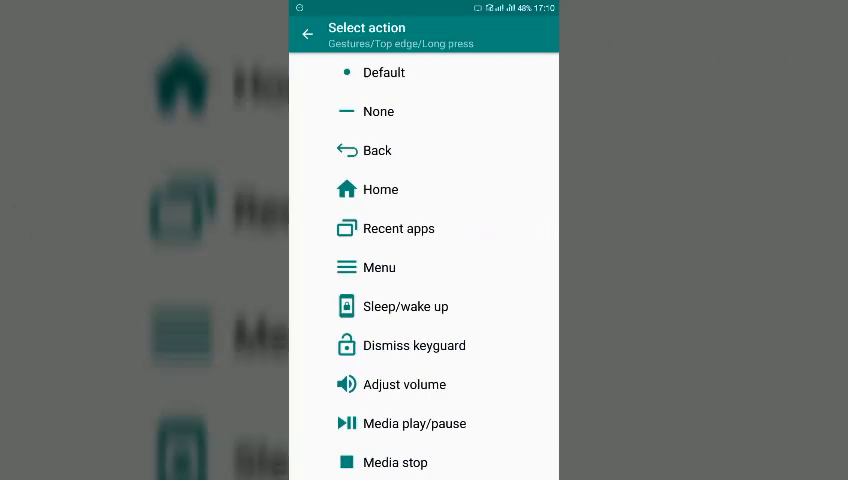
pyautogui.scroll(-3)
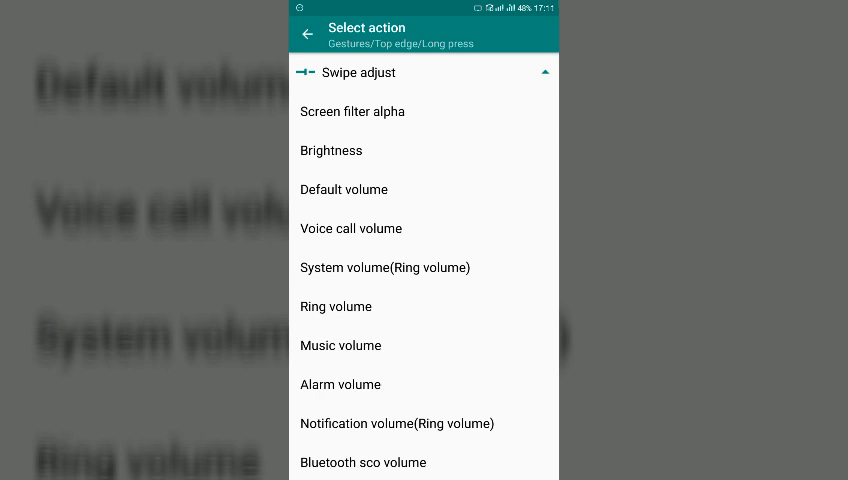
pyautogui.click(331, 150)
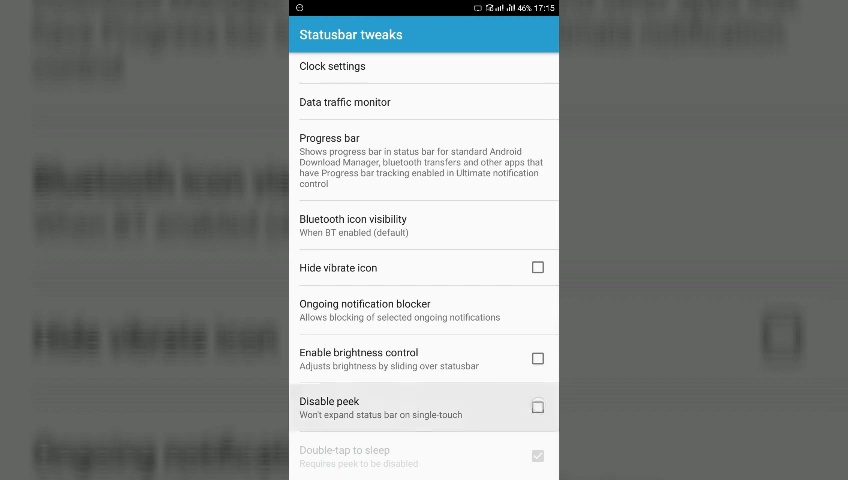
# Toggle the Disable peek checkbox in GravityBox Statusbar tweaks
pyautogui.click(537, 407)
pyautogui.write('x')
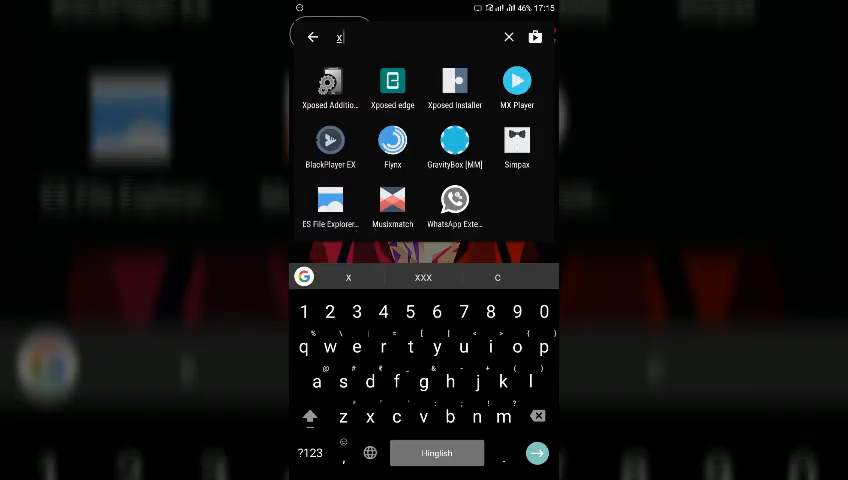
# Launch Xposed Edge, open Gestures and expand the Top edge entry
pyautogui.click(392, 82)
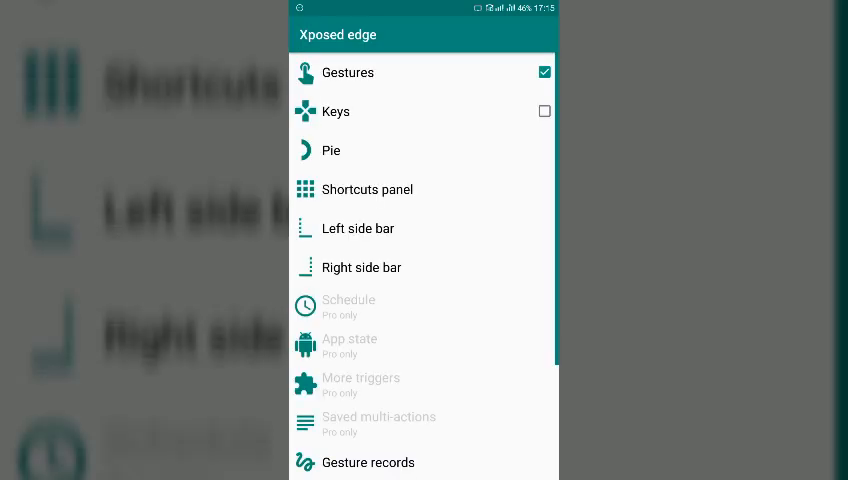
pyautogui.click(347, 72)
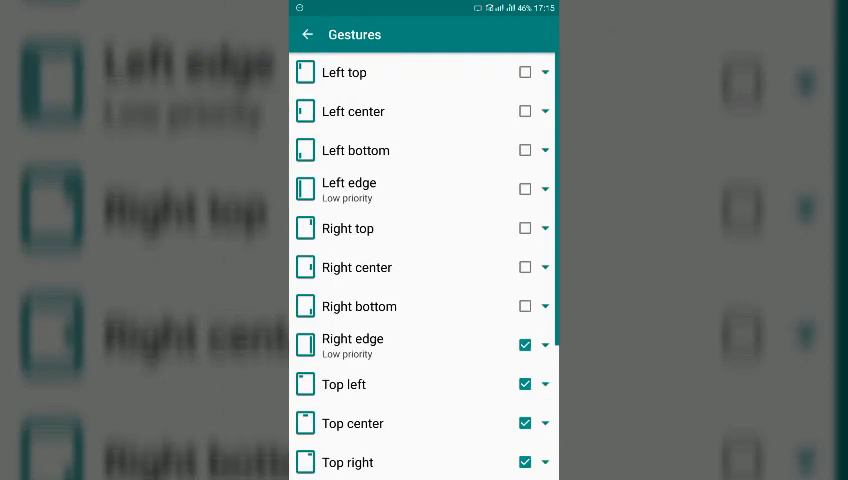
pyautogui.scroll(-3)
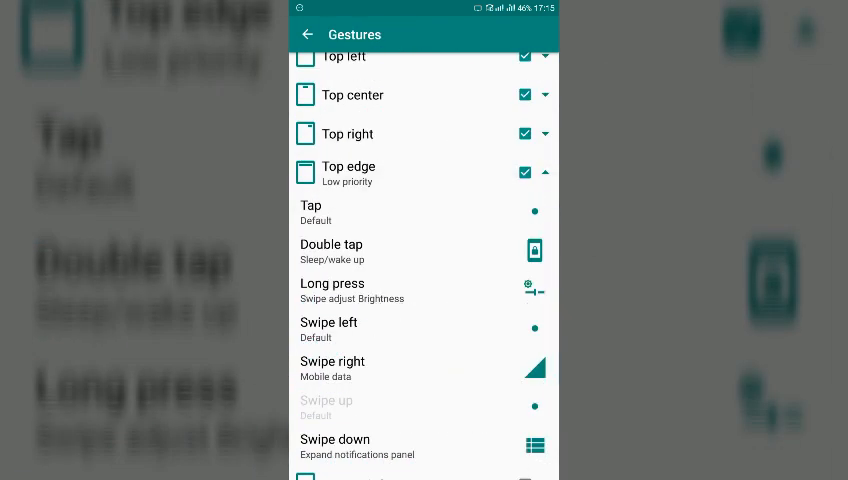
pyautogui.click(305, 34)
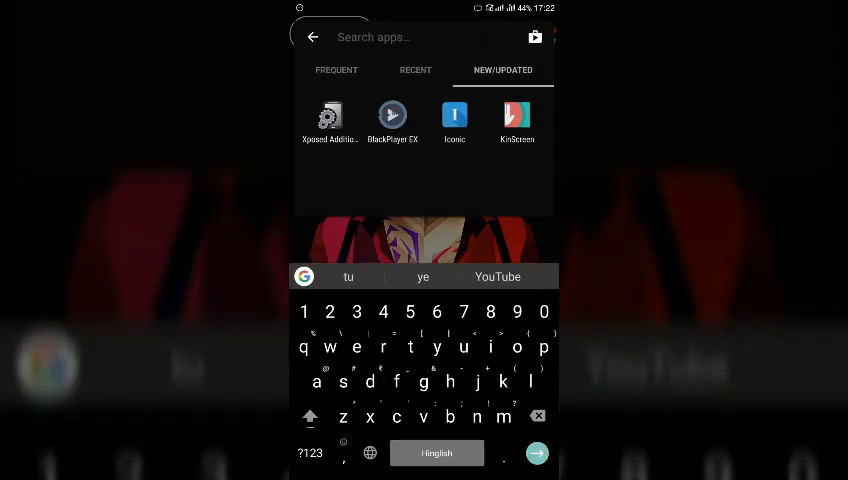
# Find Xposed Edge via 'xpo' and browse actions for the top edge swipe left
pyautogui.write('xpo')
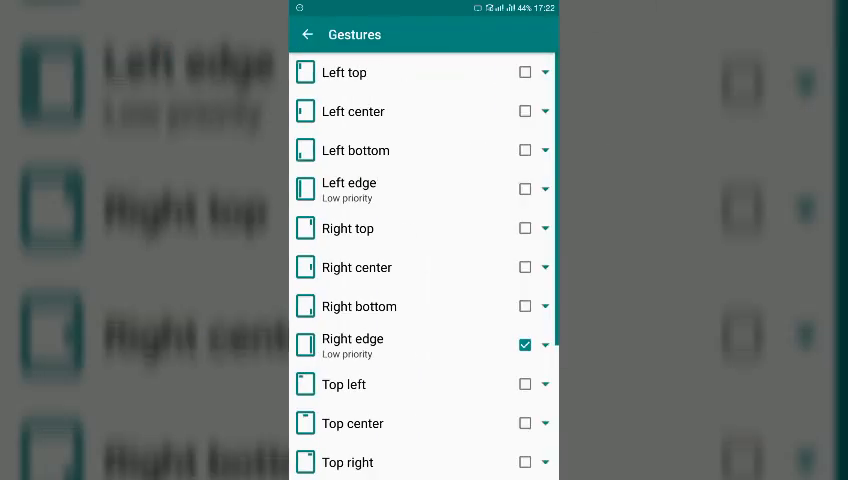
pyautogui.scroll(-3)
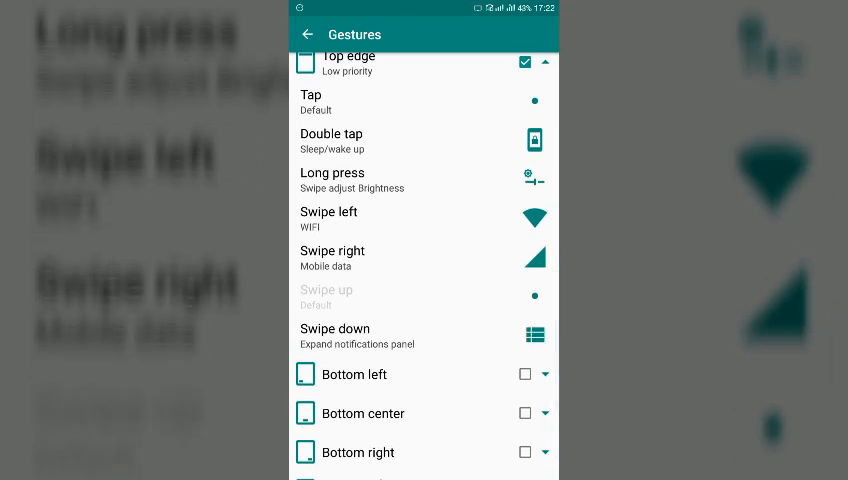
pyautogui.click(400, 218)
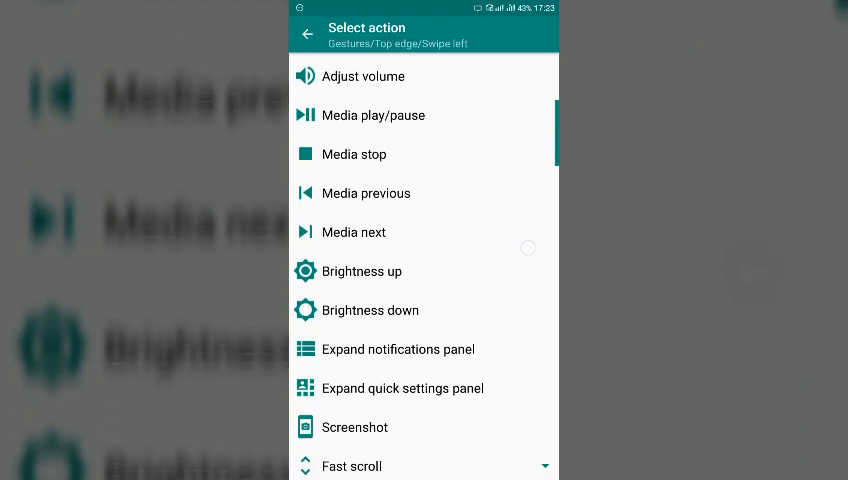
pyautogui.scroll(-3)
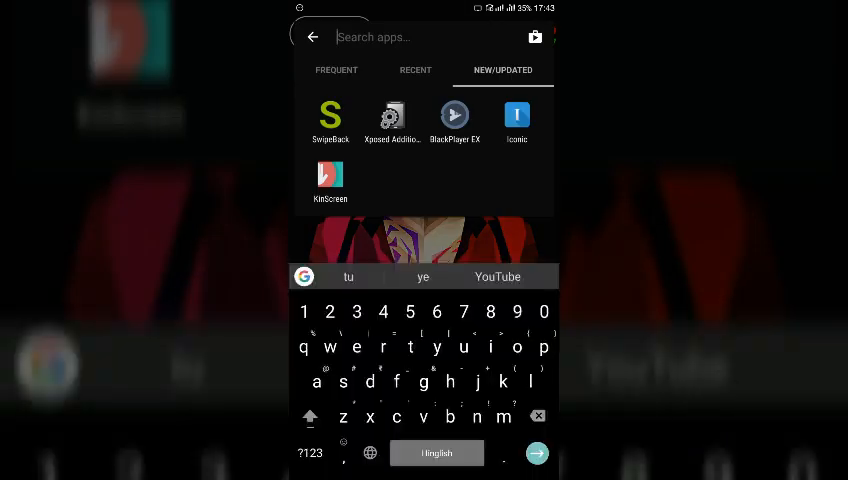
# Launch SwipeBack and open its Global Settings
pyautogui.click(330, 114)
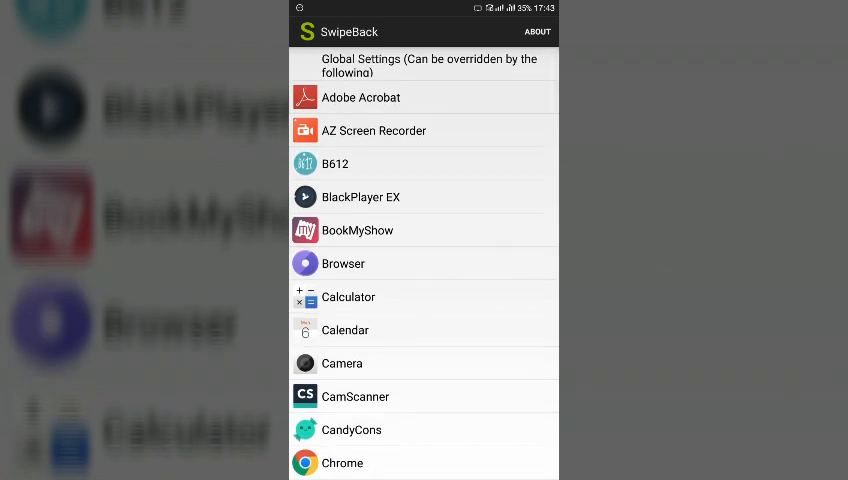
pyautogui.click(423, 65)
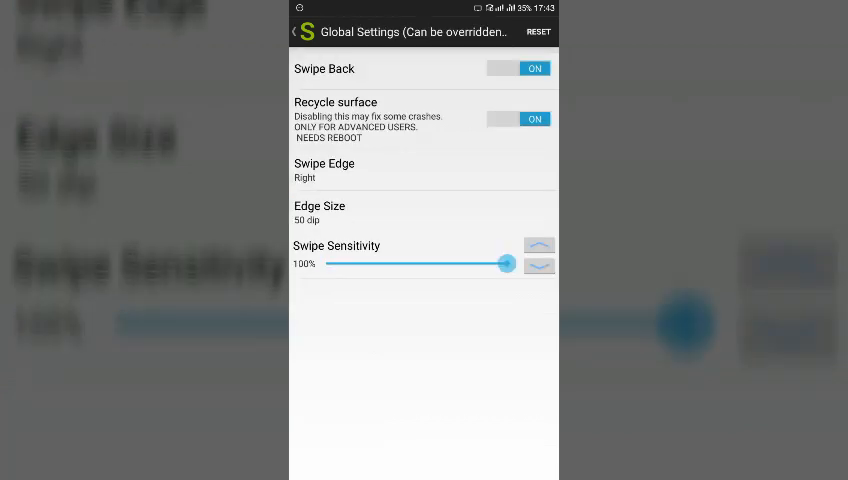
pyautogui.click(302, 31)
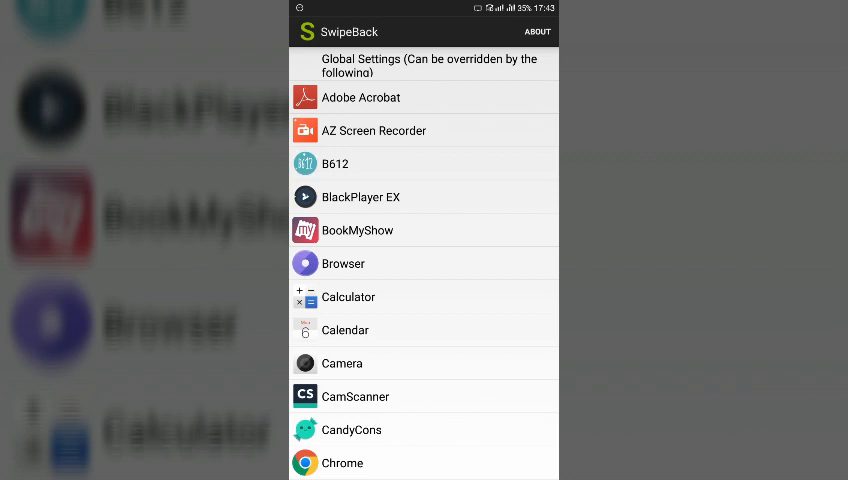
pyautogui.click(423, 65)
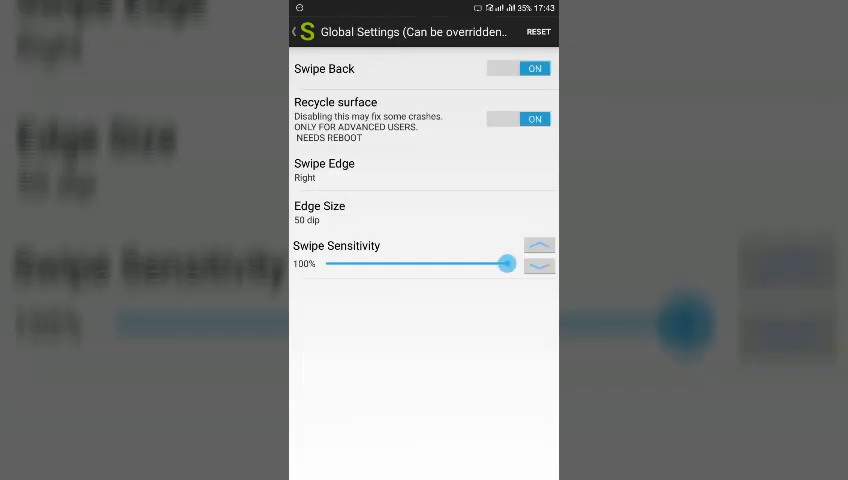
# Set the global swipe edge to Right only, unticking Left again
pyautogui.click(324, 170)
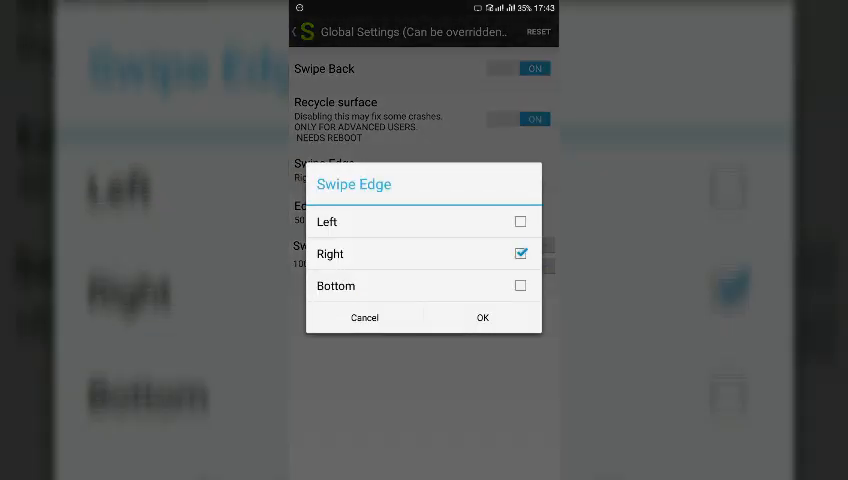
pyautogui.click(519, 221)
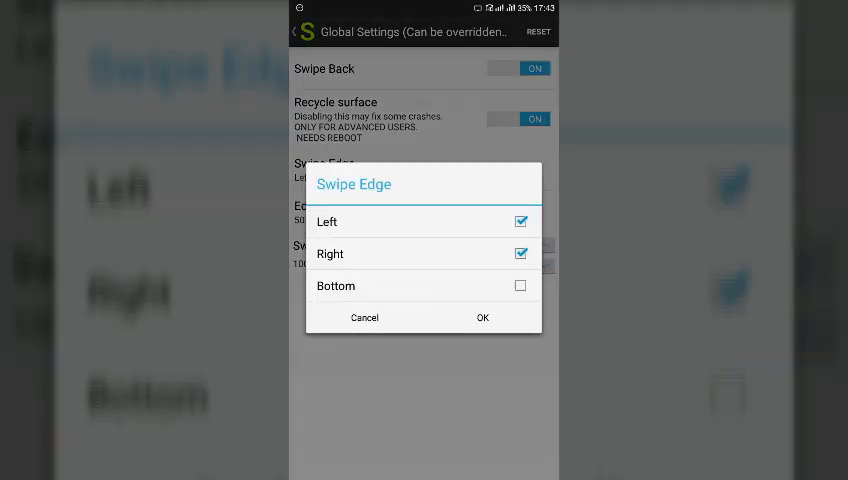
pyautogui.click(519, 221)
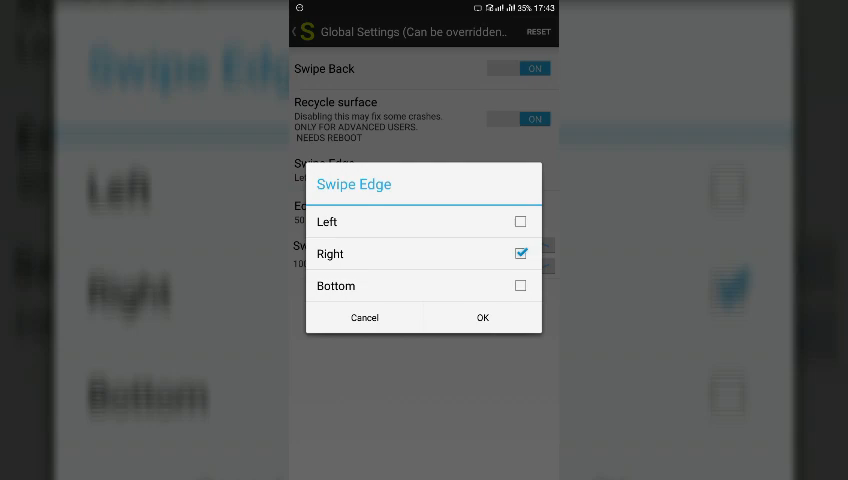
pyautogui.click(482, 317)
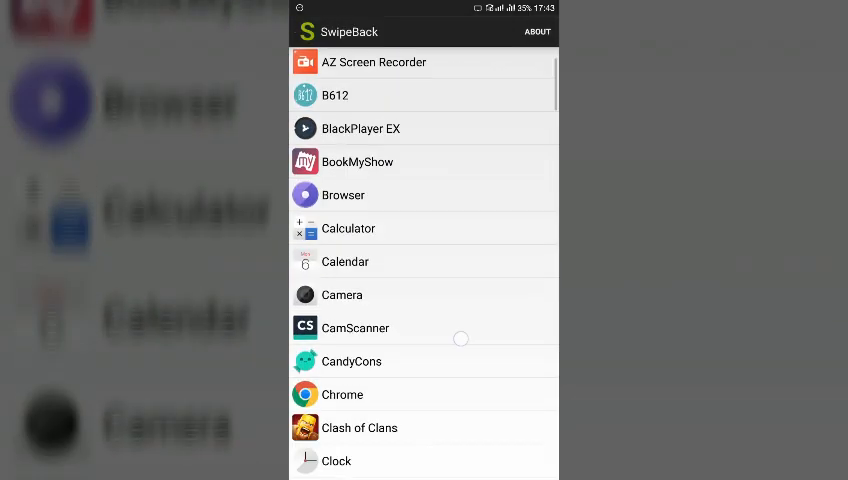
pyautogui.scroll(-3)
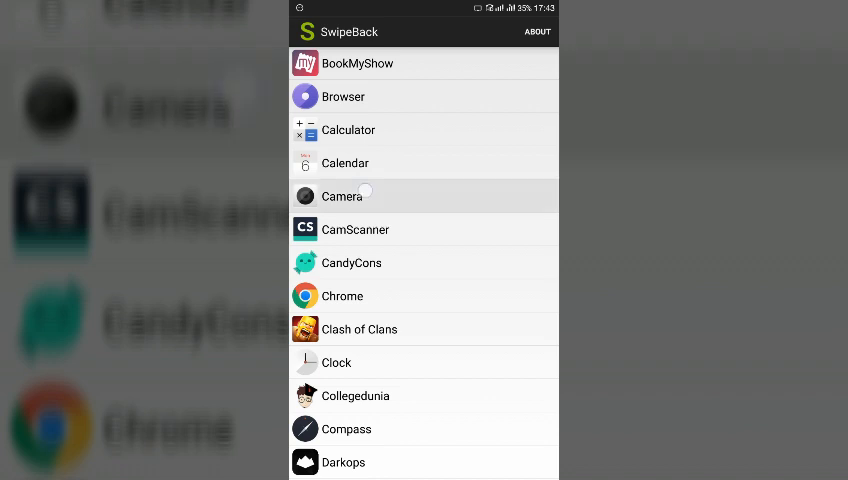
pyautogui.click(342, 196)
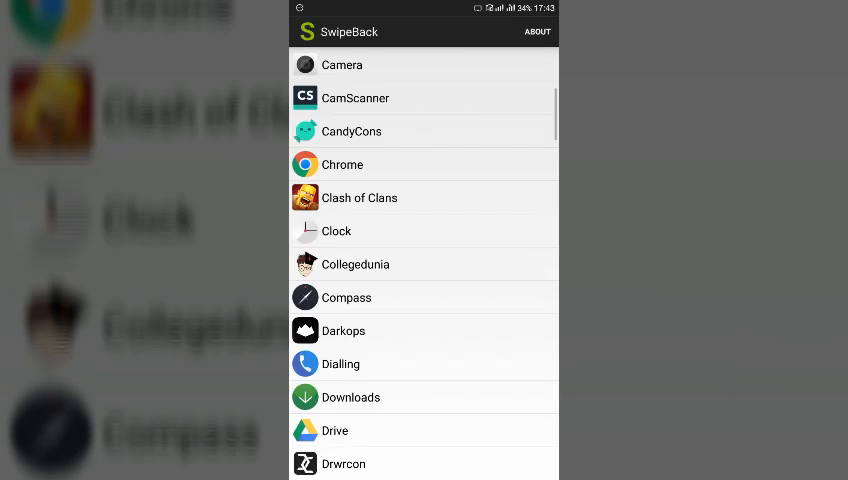
pyautogui.scroll(-3)
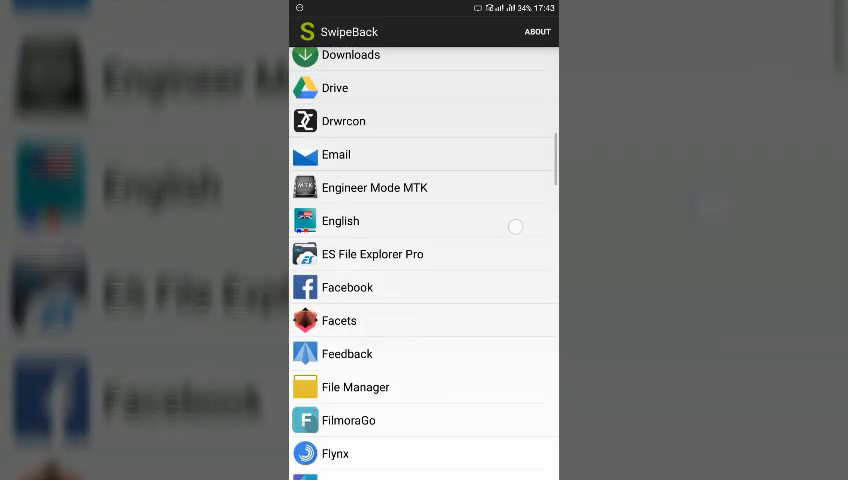
pyautogui.scroll(-3)
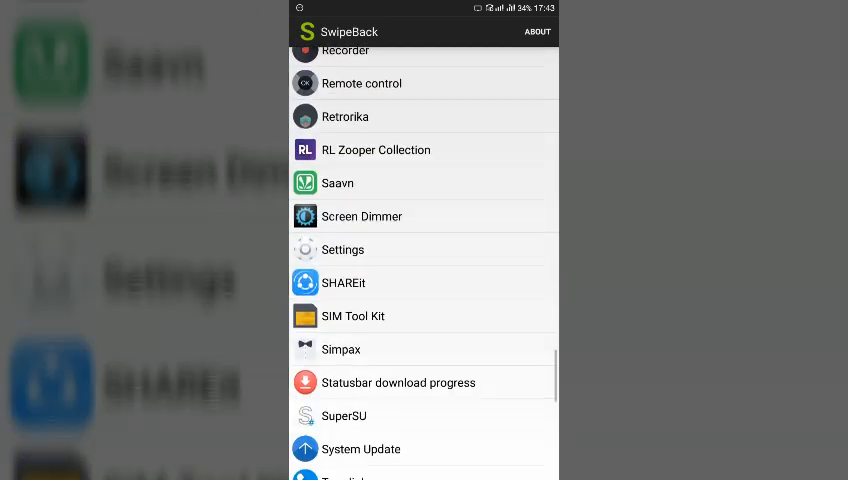
pyautogui.scroll(-3)
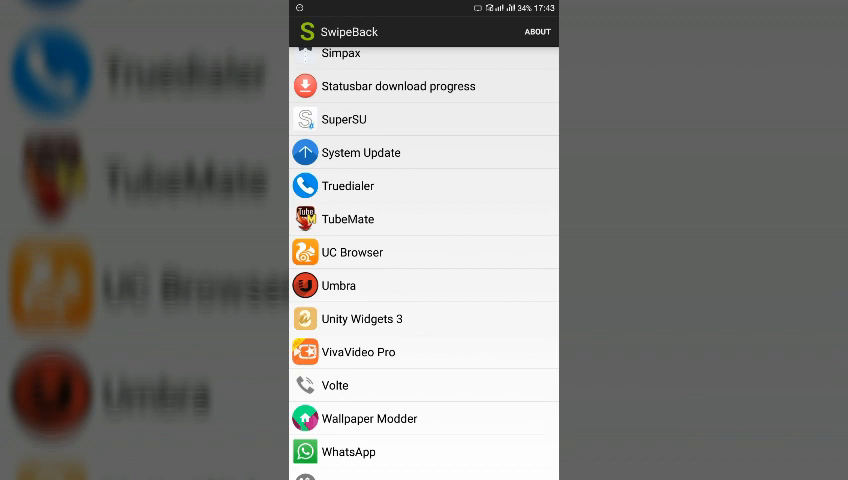
pyautogui.scroll(-3)
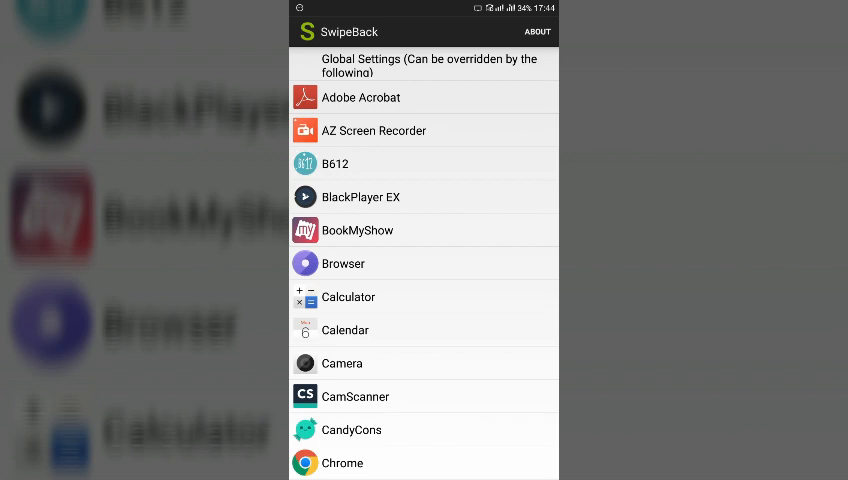
pyautogui.scroll(-3)
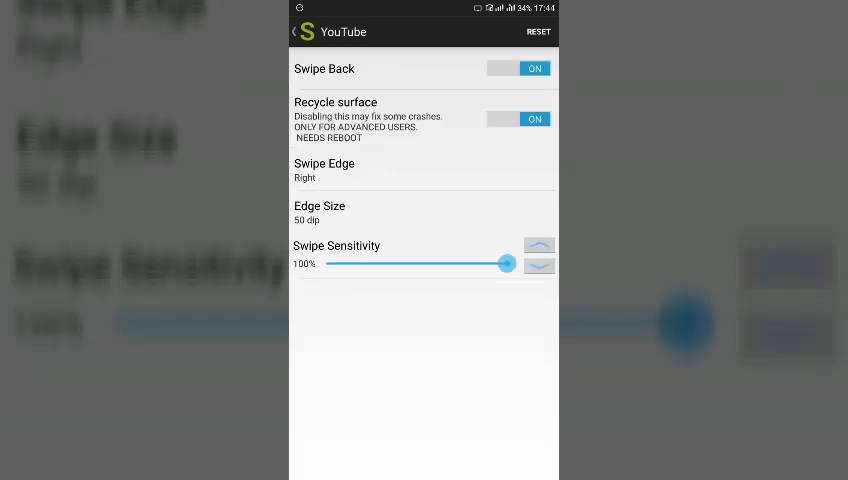
# Back out of YouTube's SwipeBack settings
pyautogui.click(297, 31)
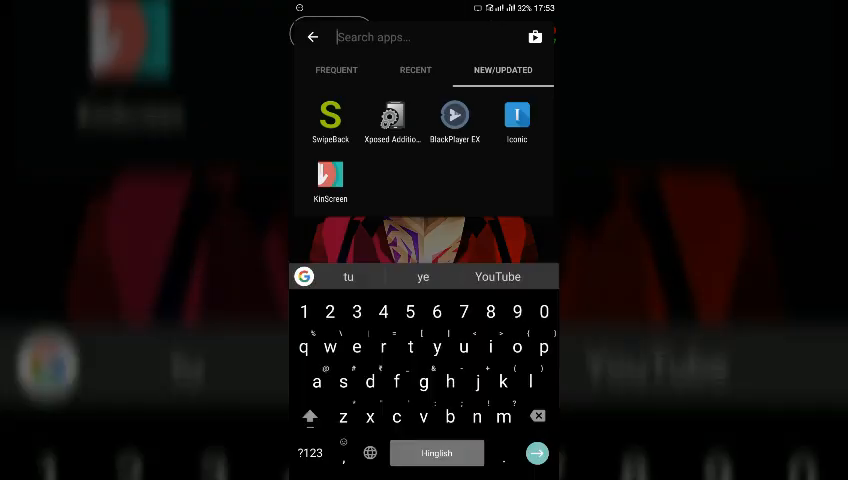
# Launch GravityBox via 'gra' and leave Volume keys skip track enabled
pyautogui.write('gra')
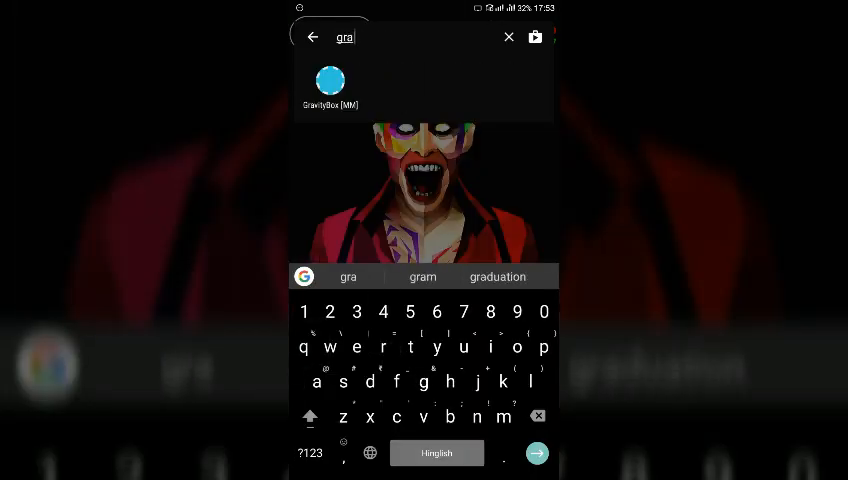
pyautogui.click(330, 80)
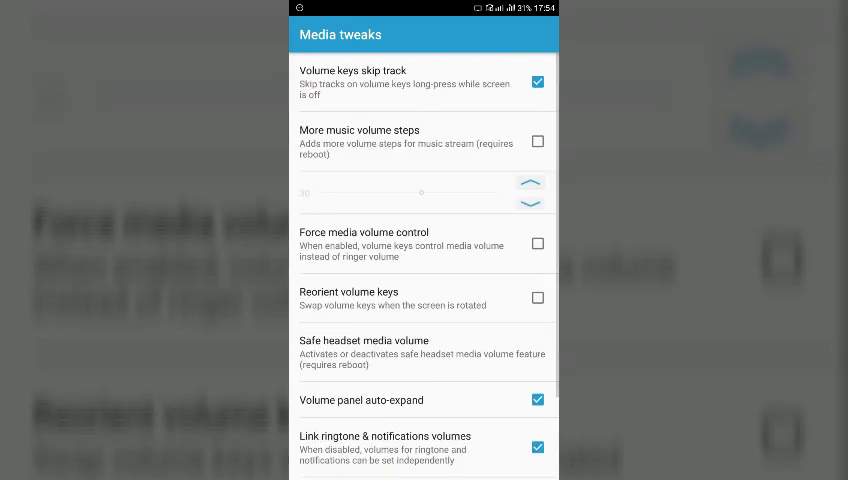
pyautogui.click(536, 82)
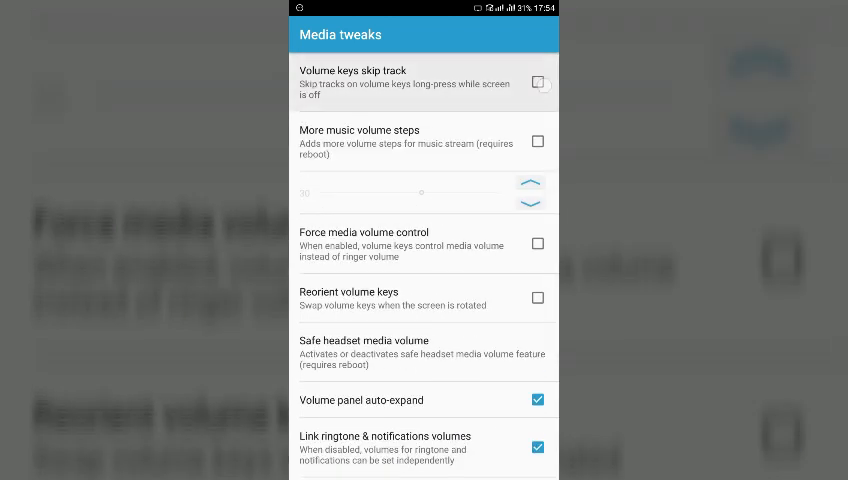
pyautogui.click(537, 84)
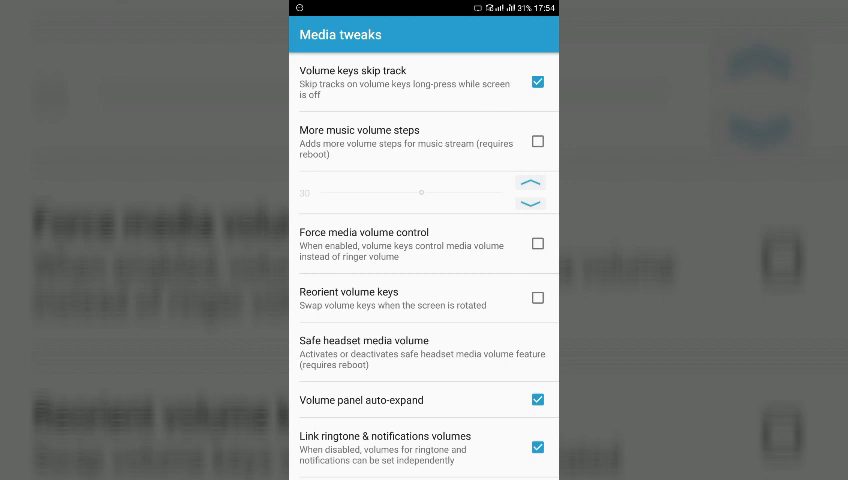
# Toggle More music volume steps on then off, and scroll through Media tweaks
pyautogui.click(537, 141)
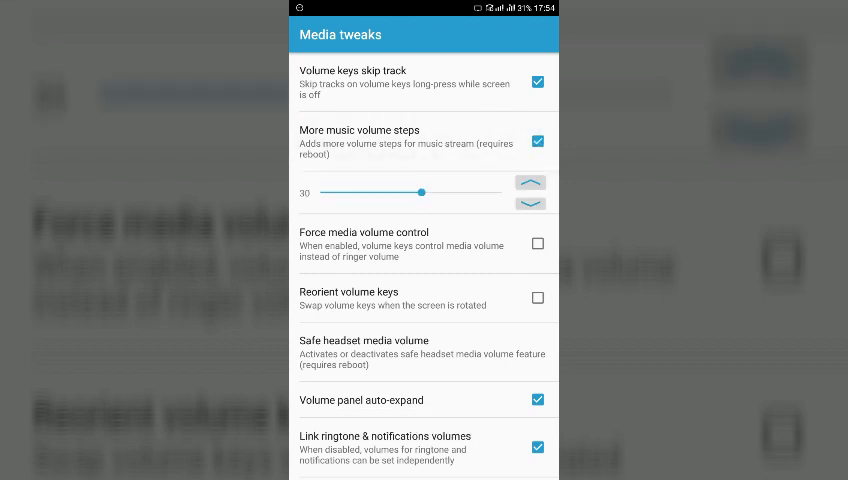
pyautogui.click(537, 141)
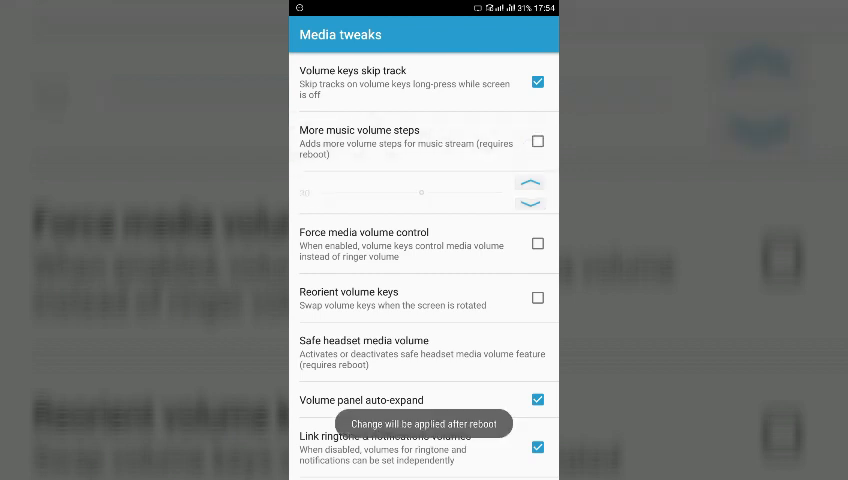
pyautogui.scroll(-3)
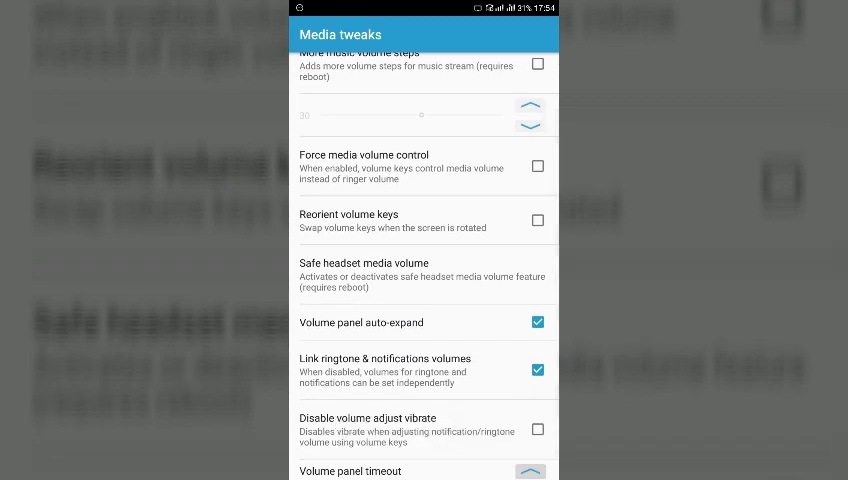
pyautogui.scroll(-3)
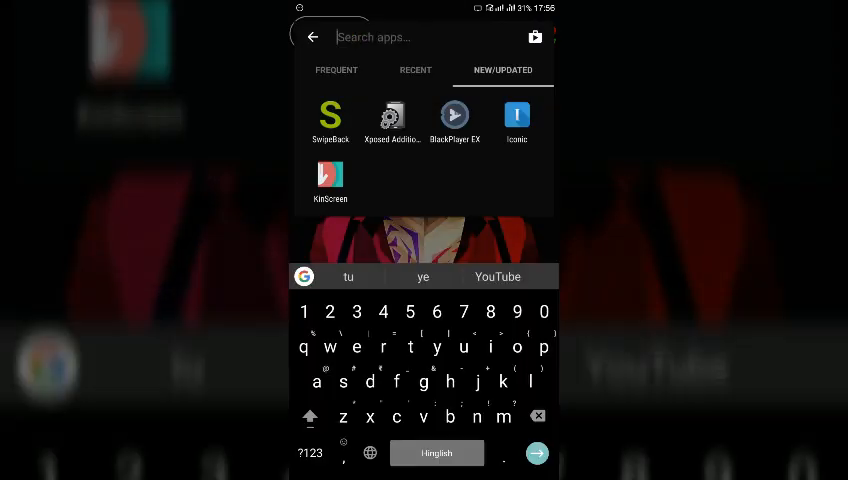
# Launch Xposed Edge via 'xpo' and scroll down to the bottom edge gestures
pyautogui.write('xpo')
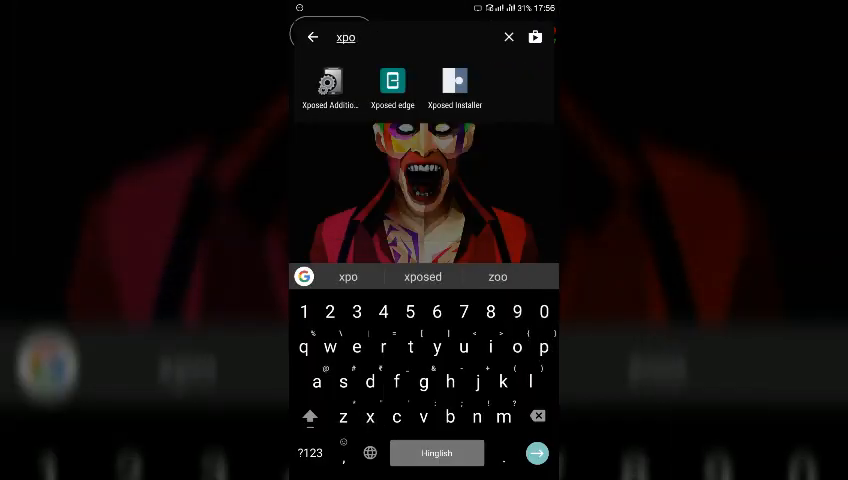
pyautogui.click(392, 80)
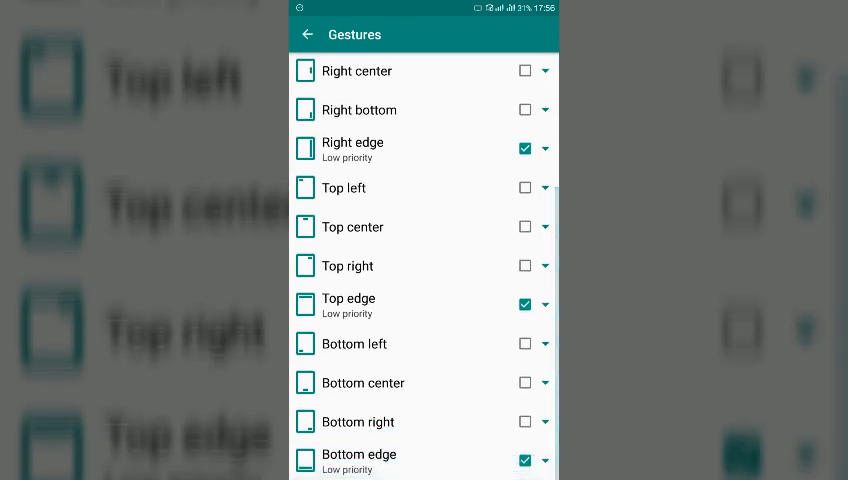
pyautogui.scroll(-3)
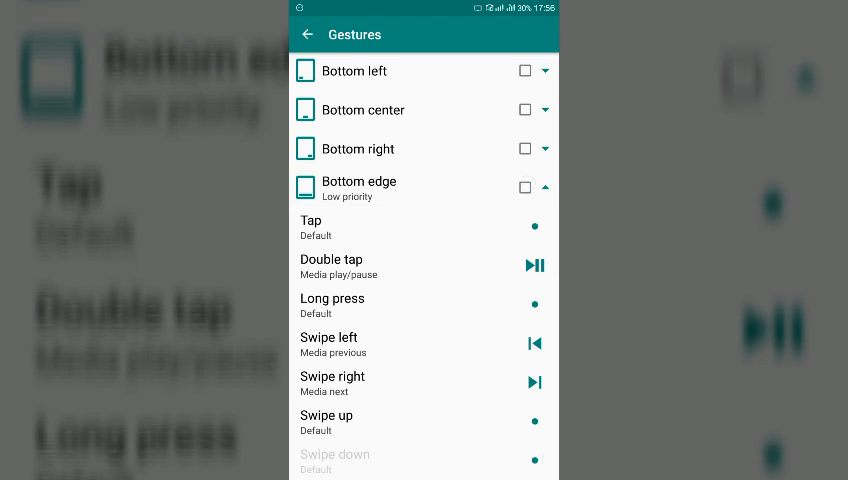
pyautogui.click(525, 188)
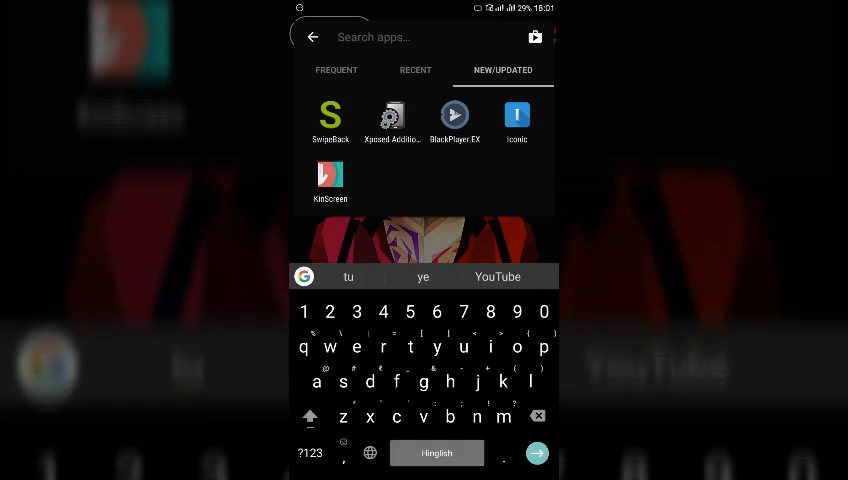
# Search 'gra', launch GravityBox [MM], and open Phone tweaks' Call vibrations choices
pyautogui.write('gra')
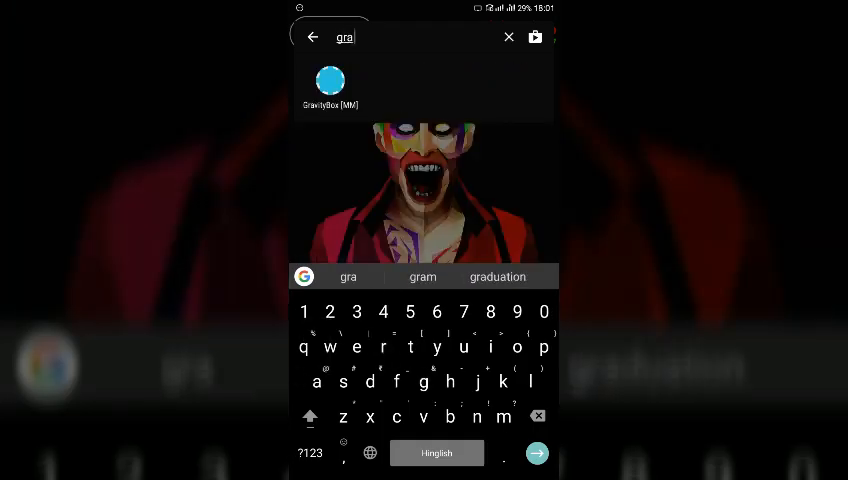
pyautogui.click(330, 82)
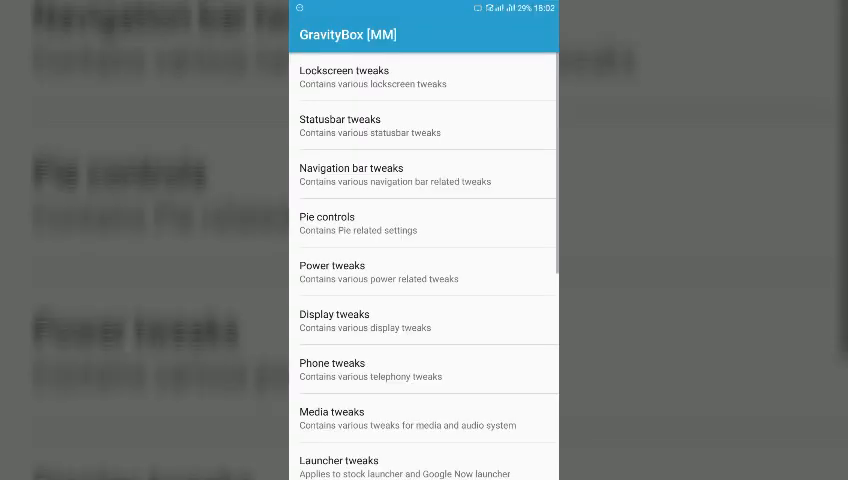
pyautogui.click(335, 320)
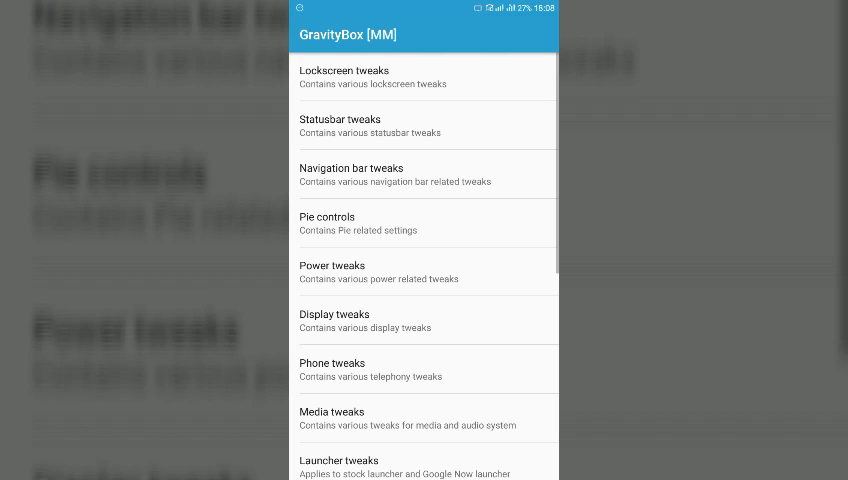
pyautogui.scroll(-3)
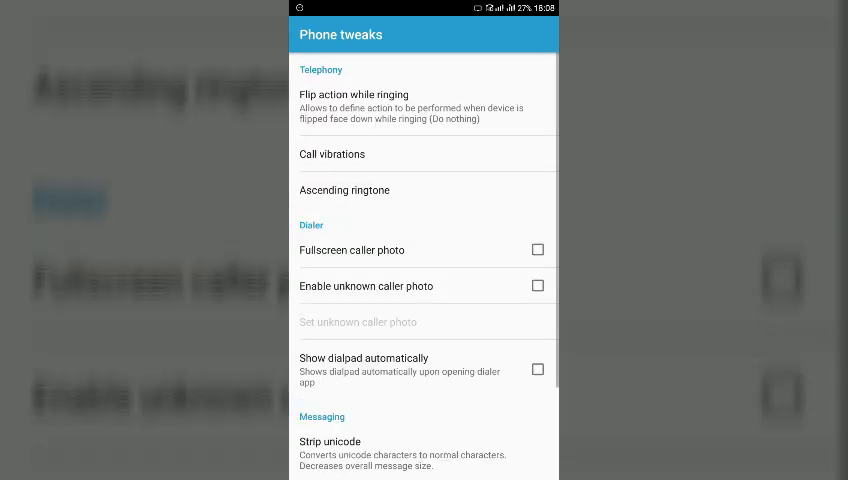
pyautogui.click(332, 154)
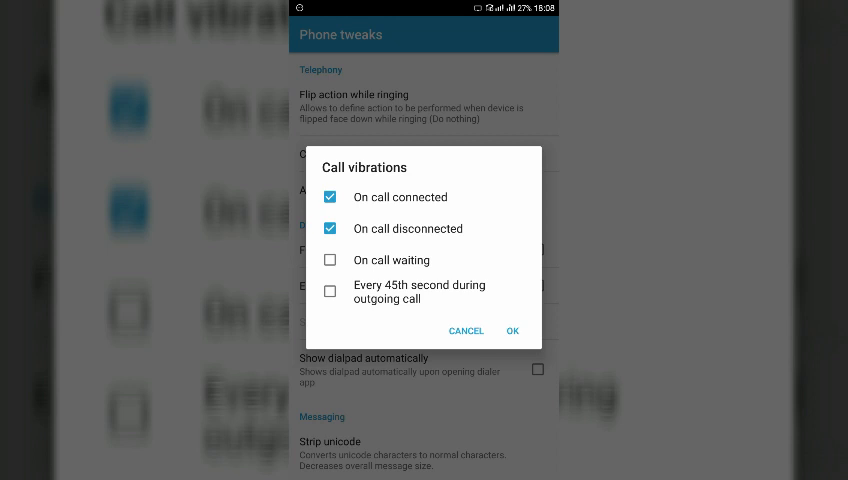